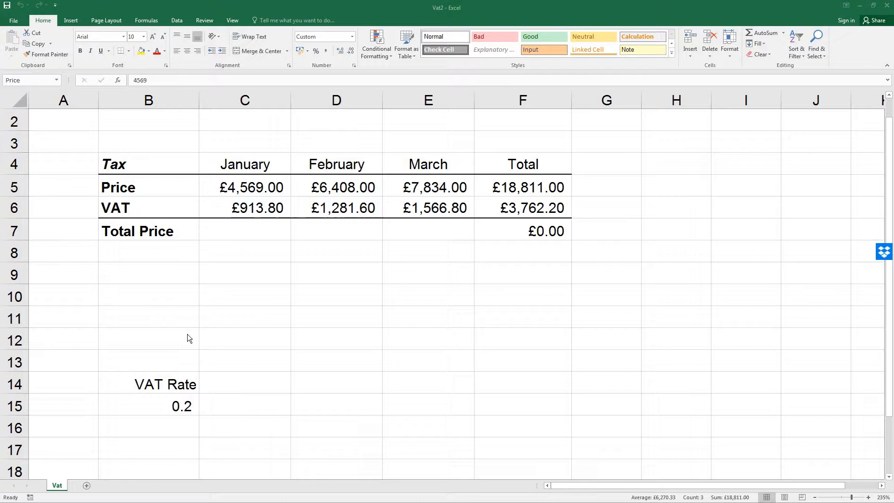
mouse_move(190, 303)
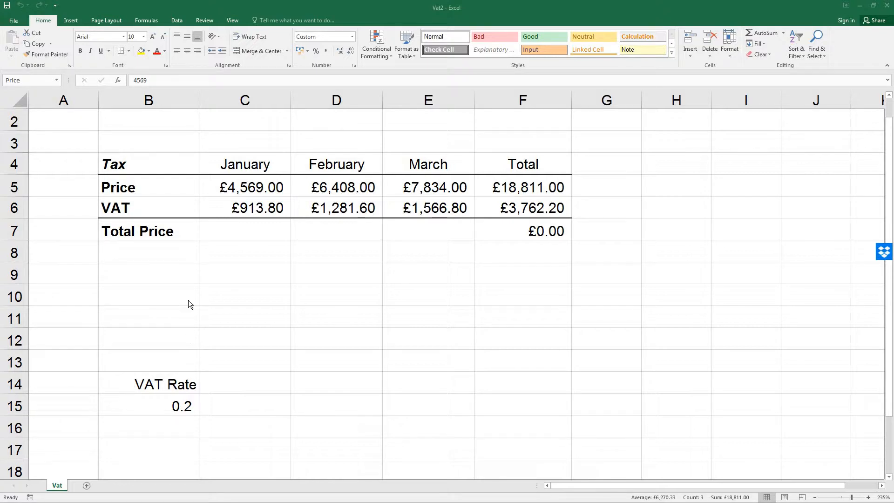
Select the Tax table B4:F6, including its row and column labels
left_click_drag(148, 164, 522, 208)
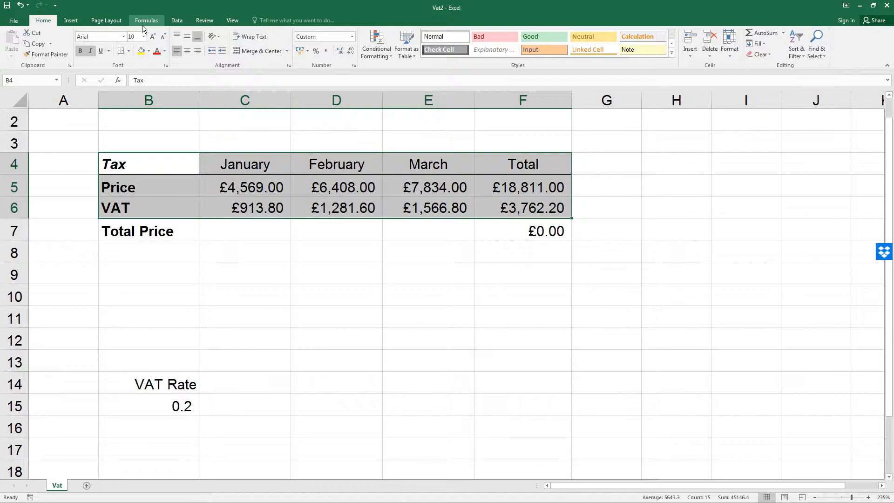
Create names from Selection using Top row and Left column, replacing the existing 'Price' name
left_click(147, 20)
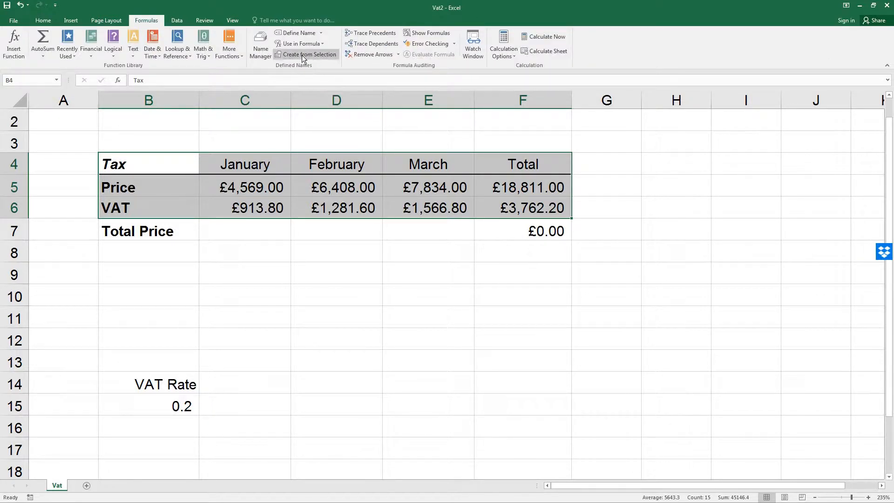
mouse_move(303, 58)
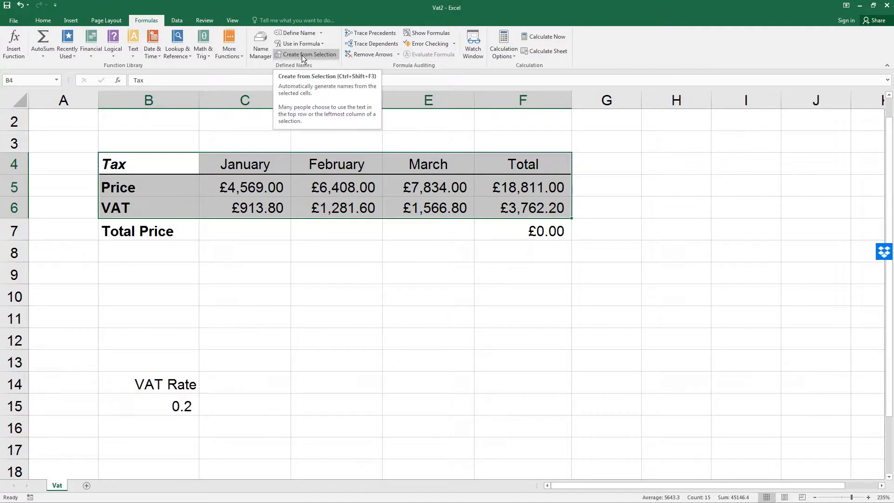
left_click(309, 54)
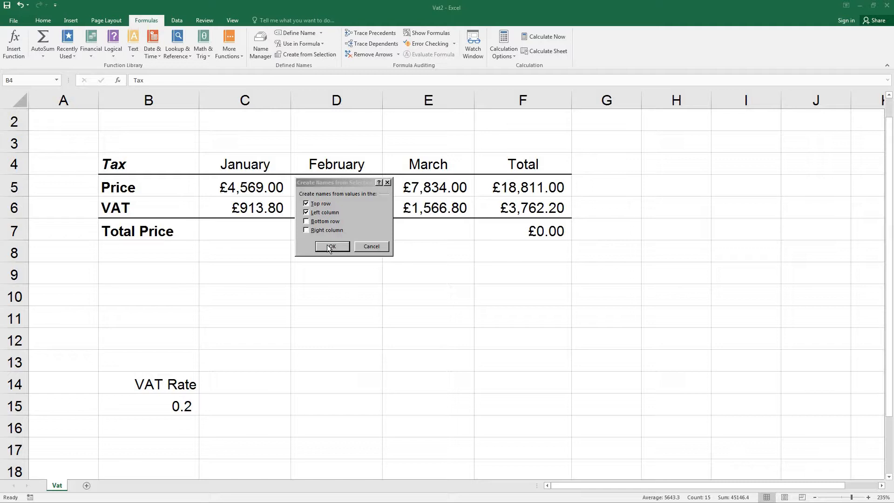
left_click(332, 246)
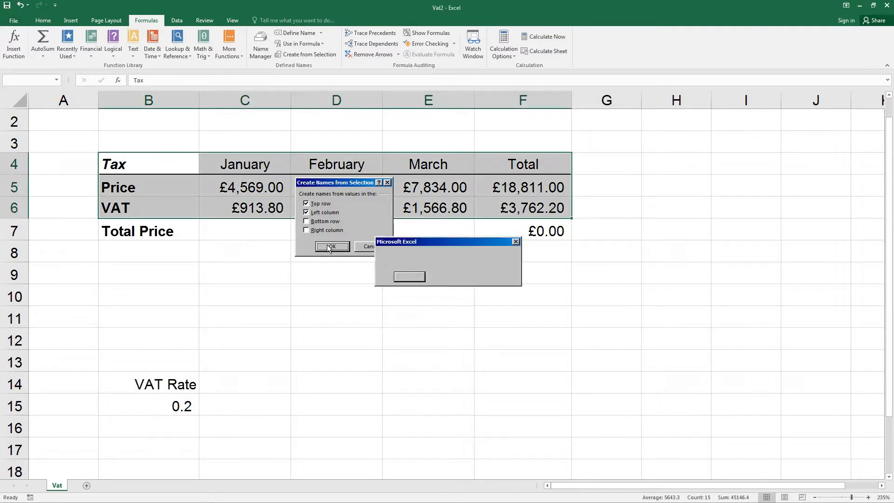
left_click(332, 247)
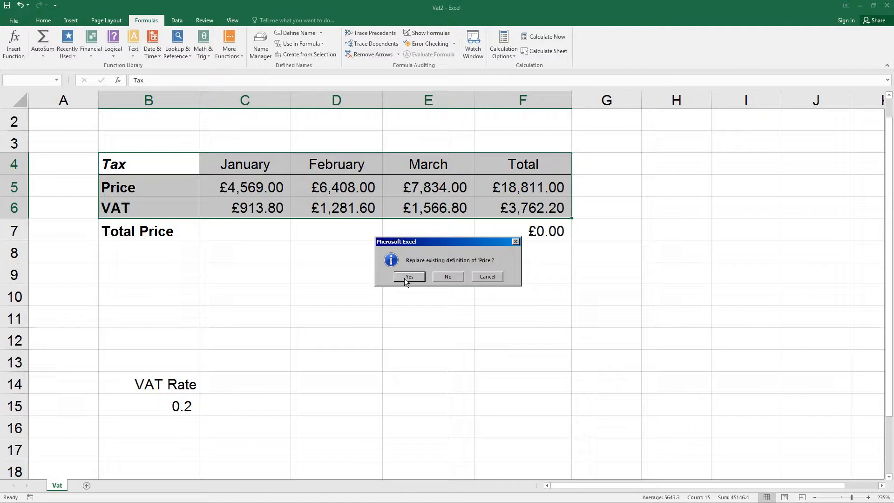
left_click(408, 276)
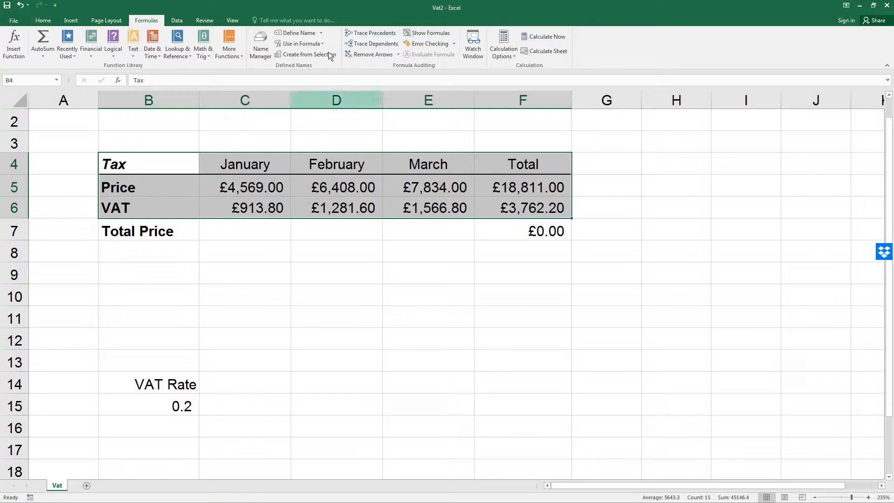
Apply the defined names to the sheet's formulas via Apply Names
left_click(324, 33)
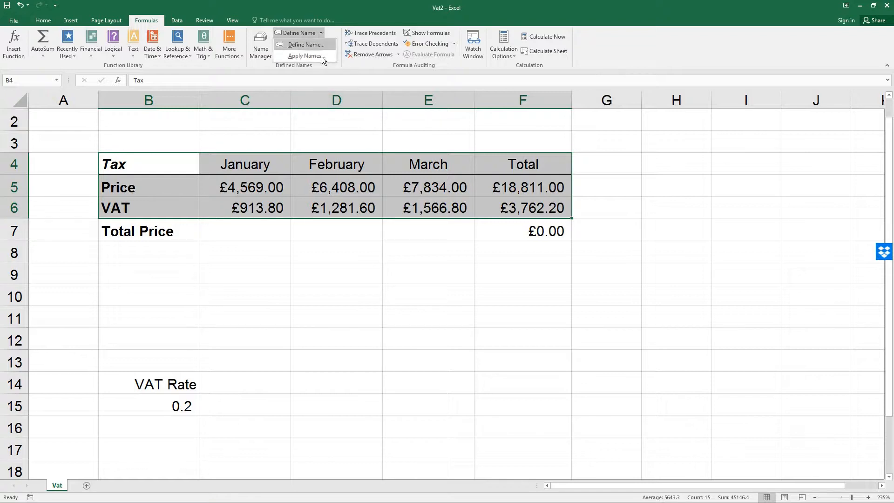
mouse_move(304, 56)
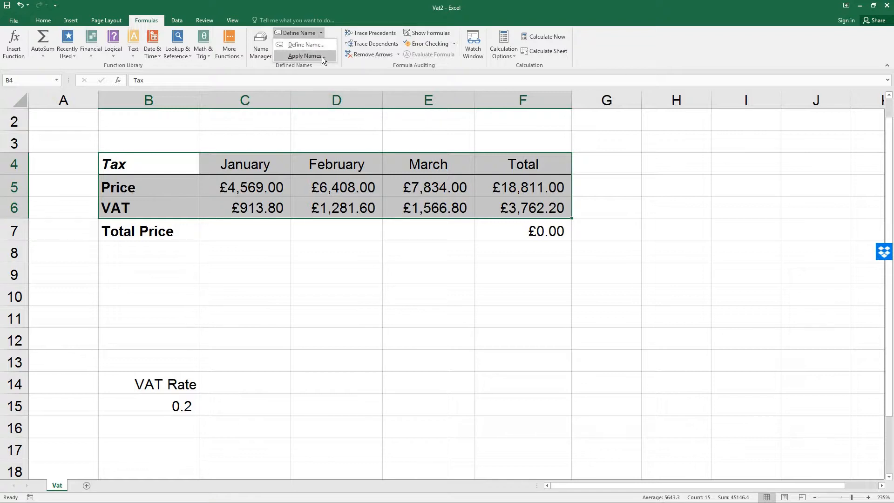
left_click(304, 56)
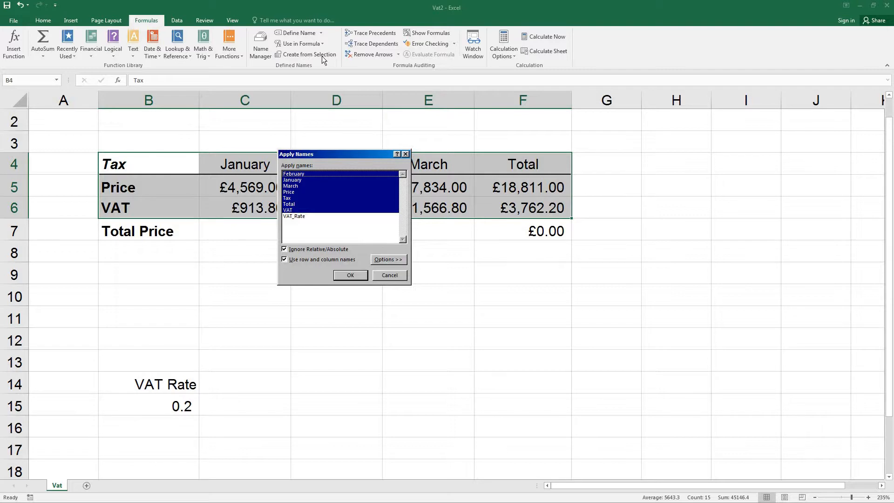
mouse_move(347, 266)
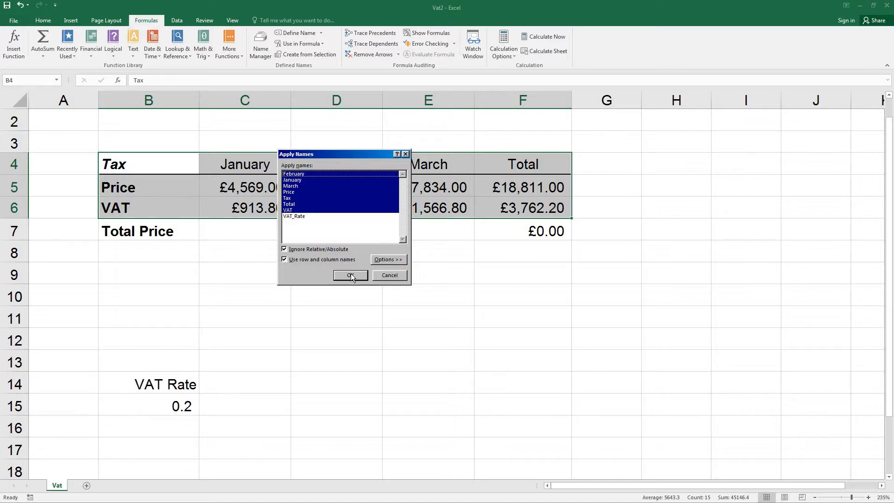
left_click(350, 275)
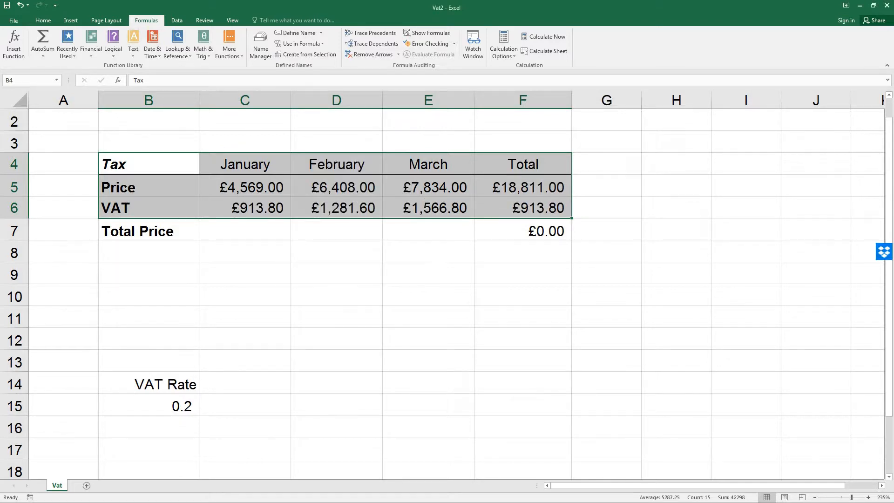
mouse_move(351, 272)
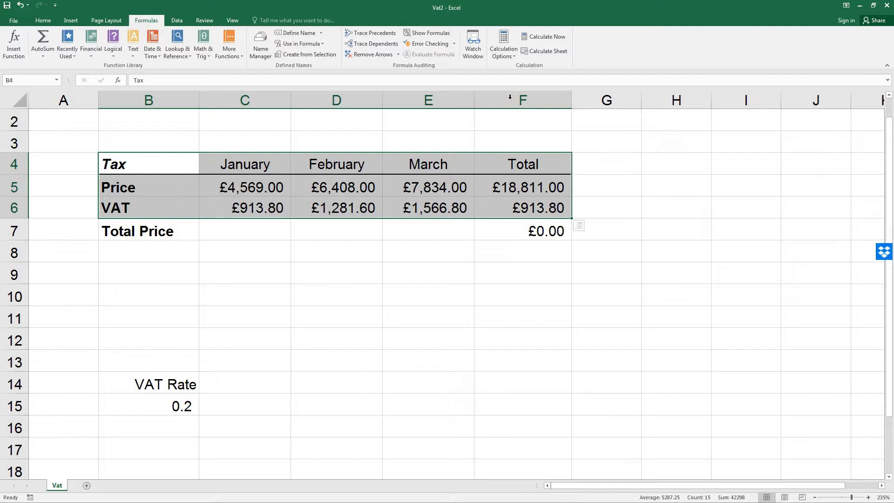
Add an April column heading in F4 and enter April's price of 5050
left_click(522, 99)
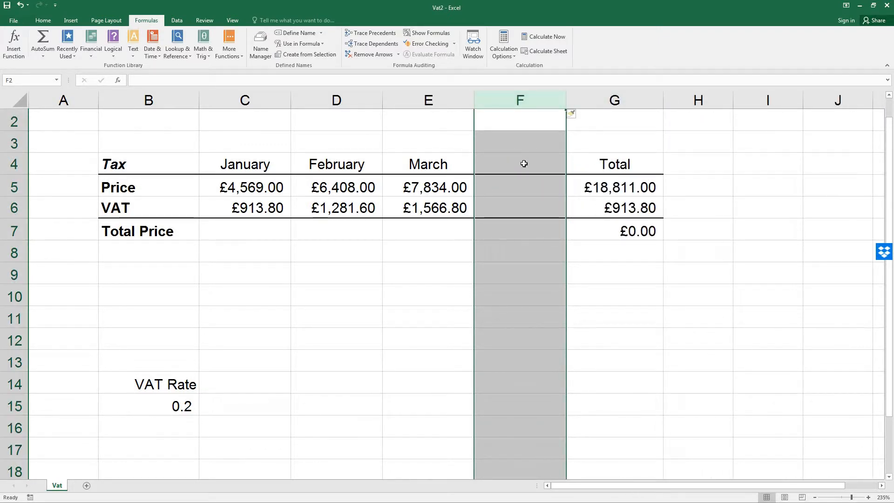
left_click(520, 164)
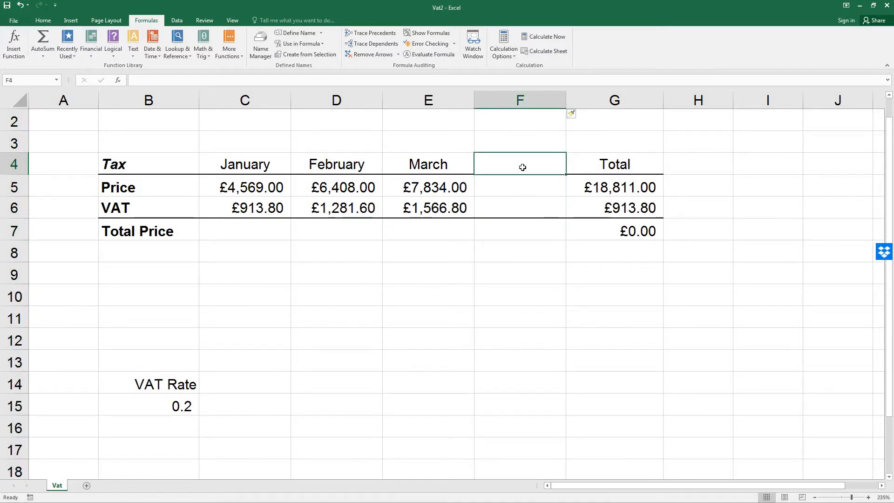
type("Apri")
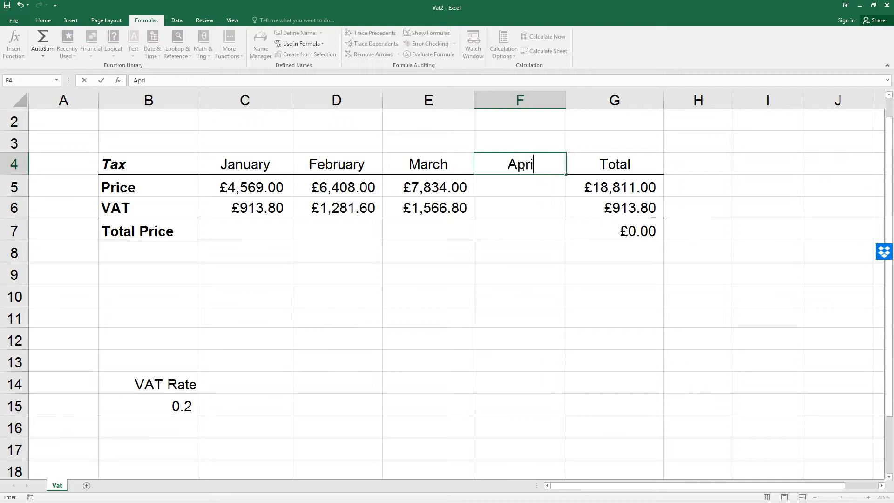
key("Enter")
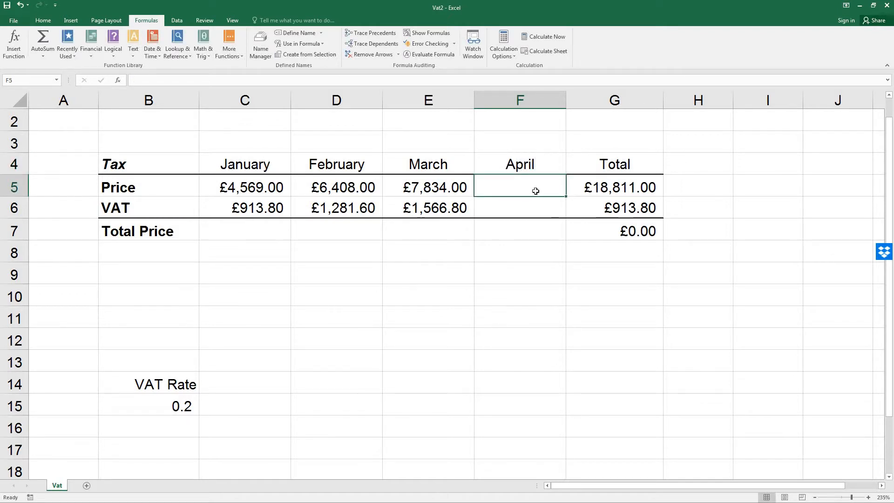
type("5")
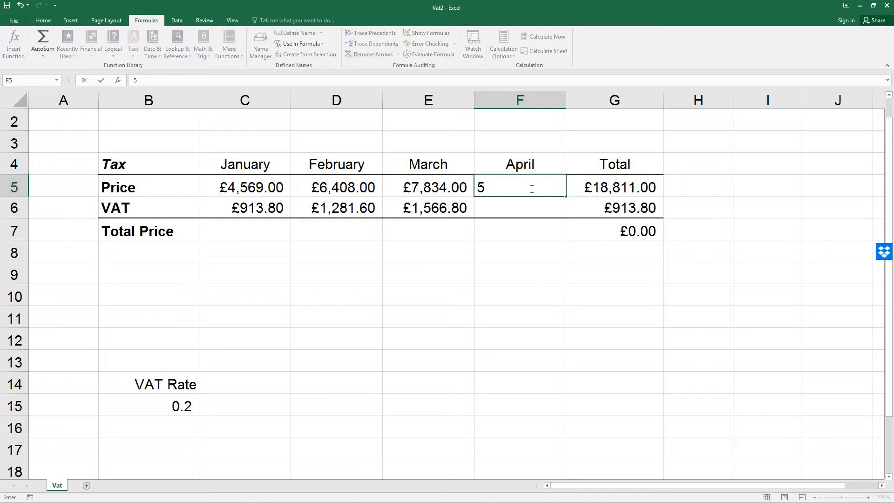
key("Enter")
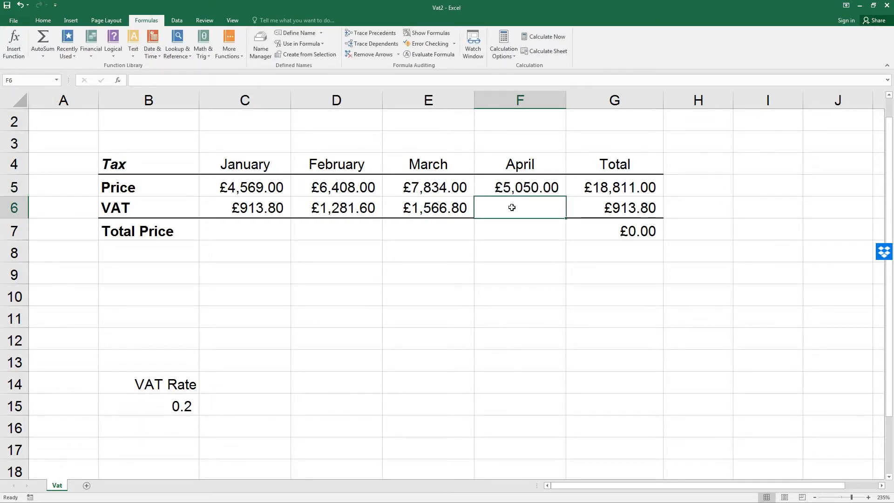
Enter April's VAT formula =F5*VAT_Rate in F6, giving £1,010.00
type("=")
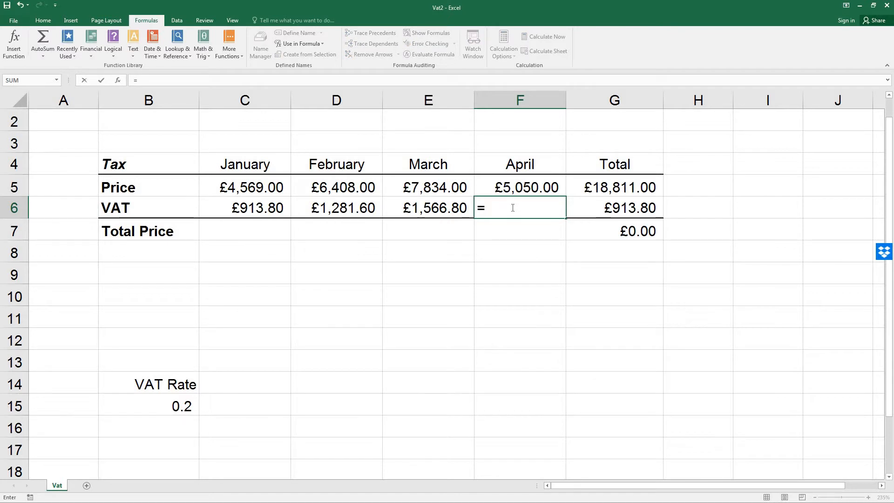
left_click(519, 187)
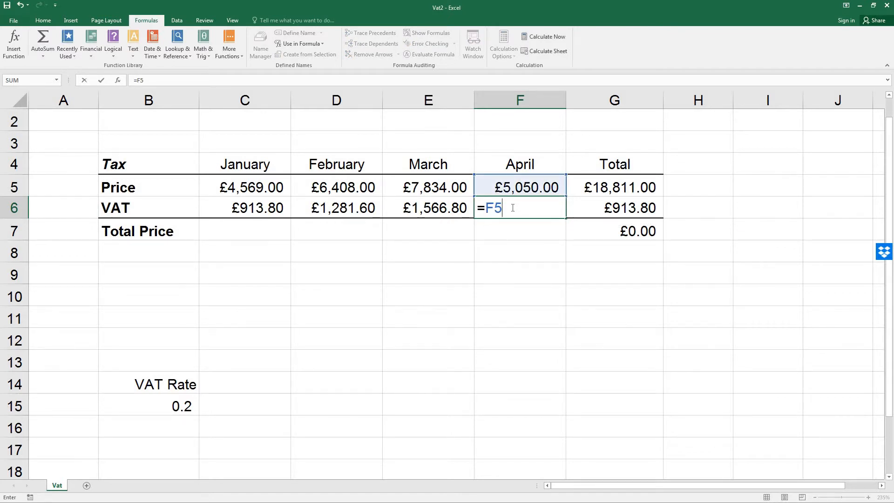
type("*")
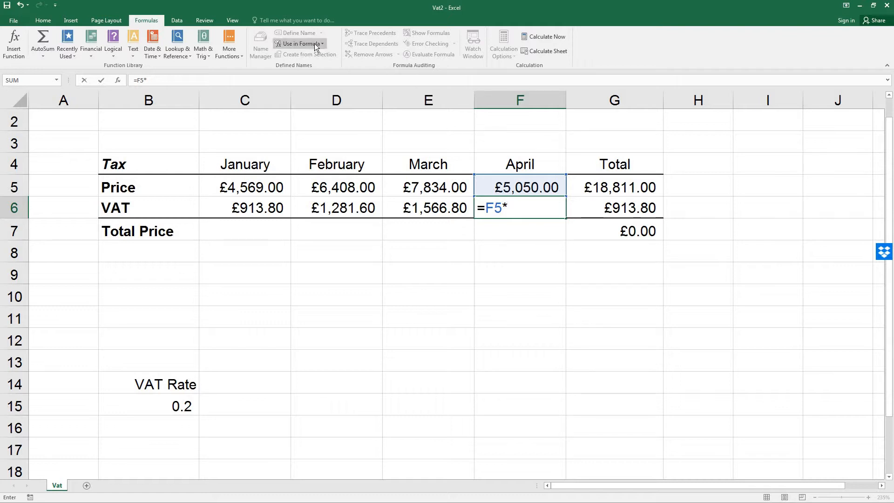
left_click(298, 44)
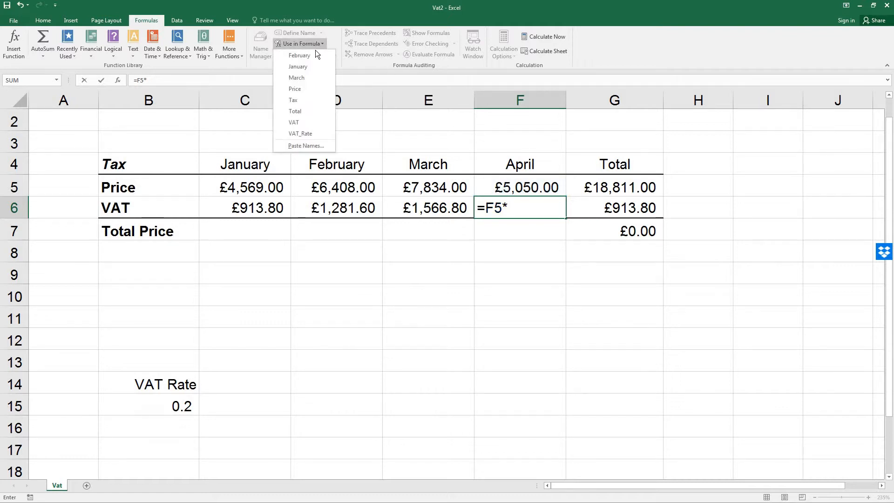
mouse_move(318, 135)
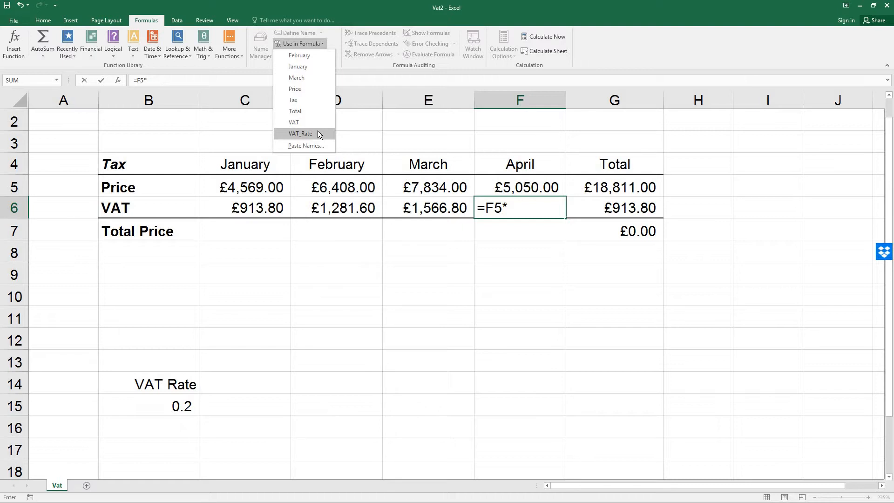
left_click(299, 133)
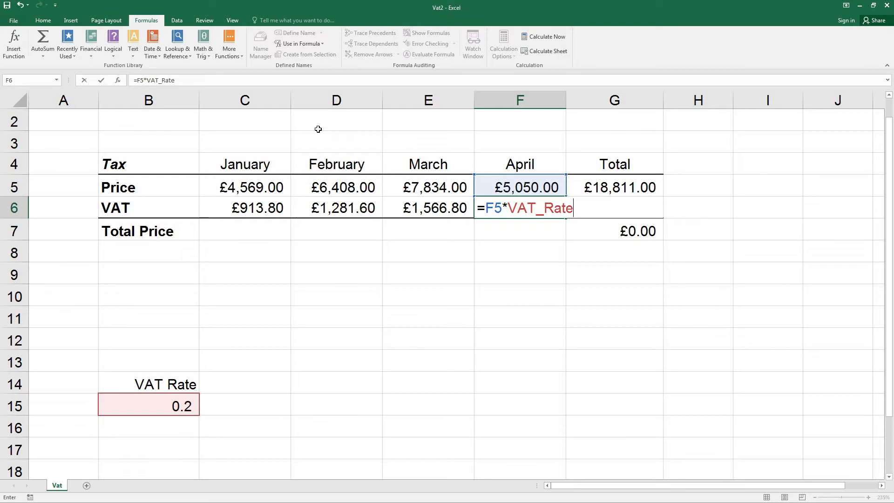
key("Enter")
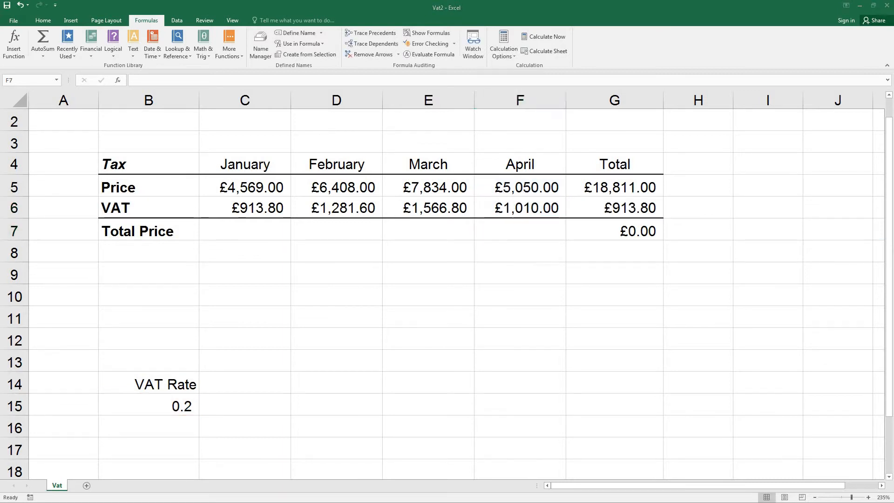
mouse_move(51, 241)
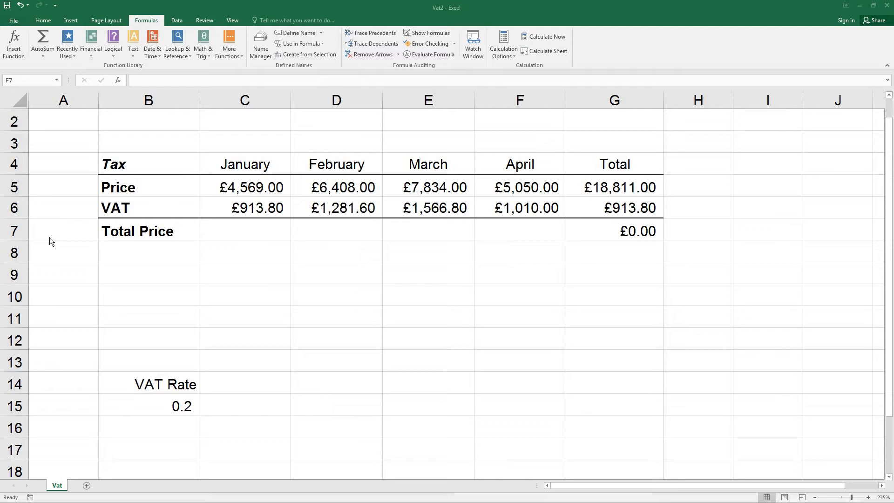
mouse_move(276, 247)
type("=")
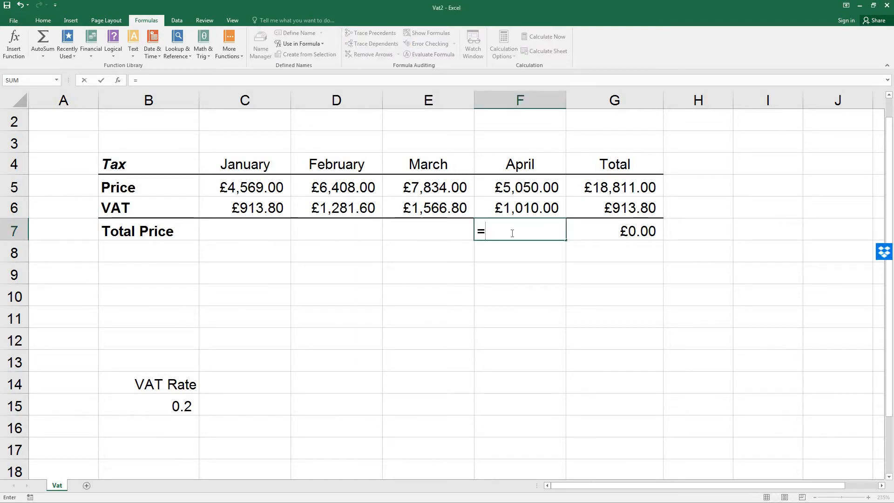
Enter =Price+VAT as April's Total Price in F7 and reselect the cell
type("Pric")
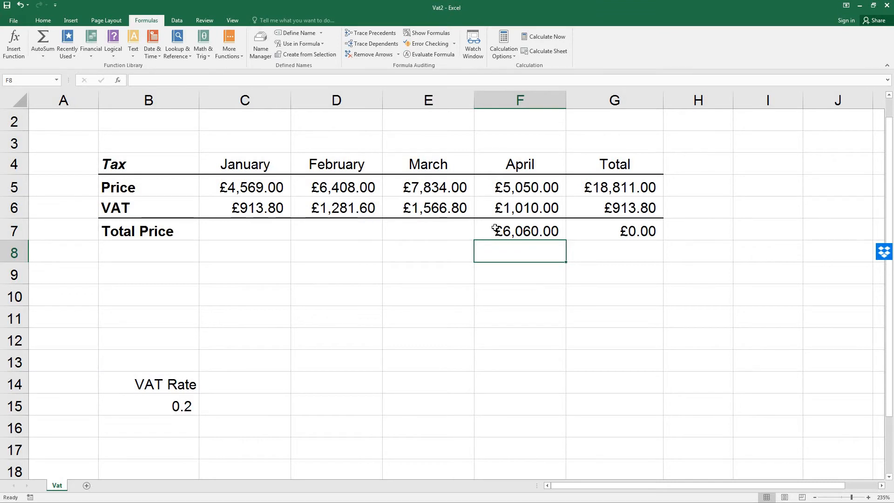
mouse_move(503, 208)
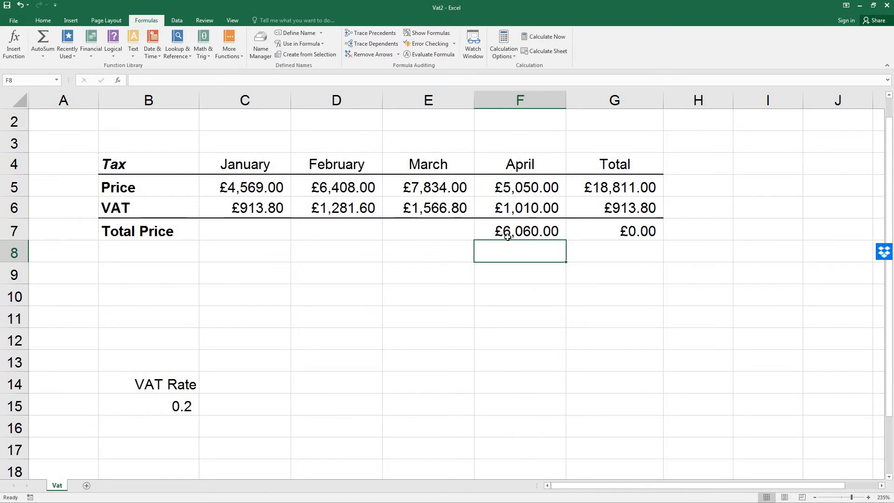
left_click(520, 231)
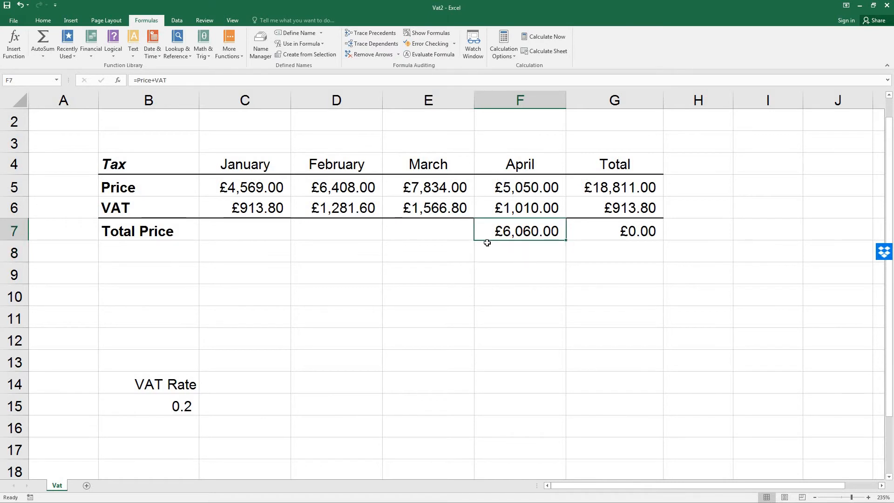
mouse_move(493, 232)
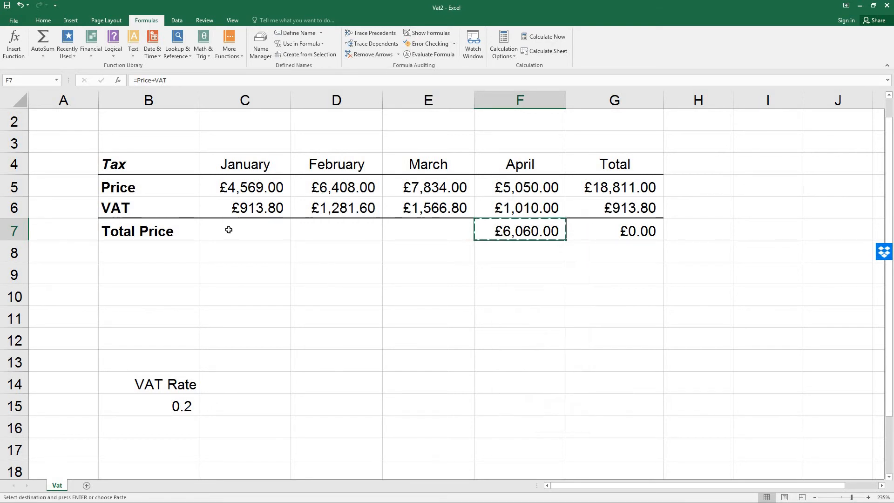
Paste the Total Price formula into January to March, C7:E7
right_click(244, 231)
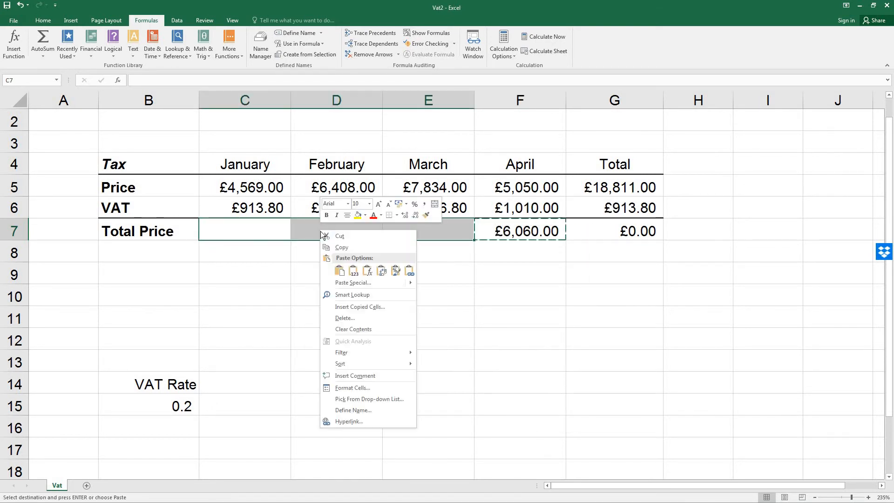
mouse_move(340, 272)
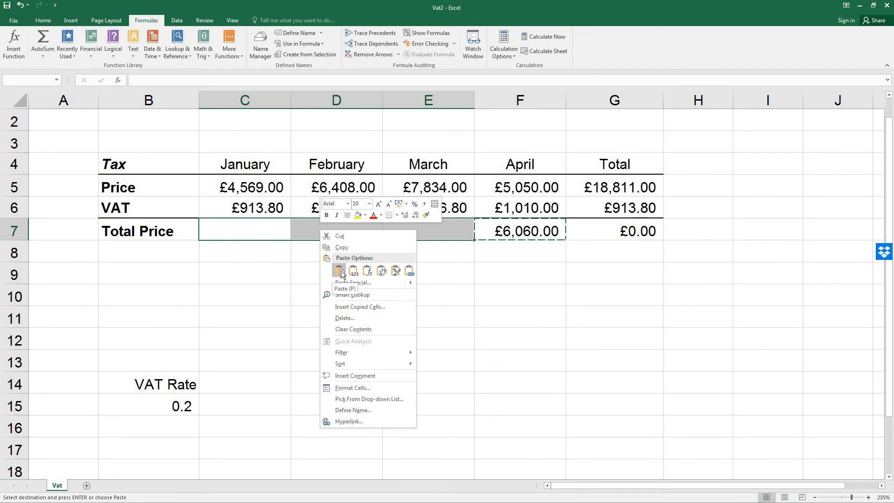
left_click(339, 269)
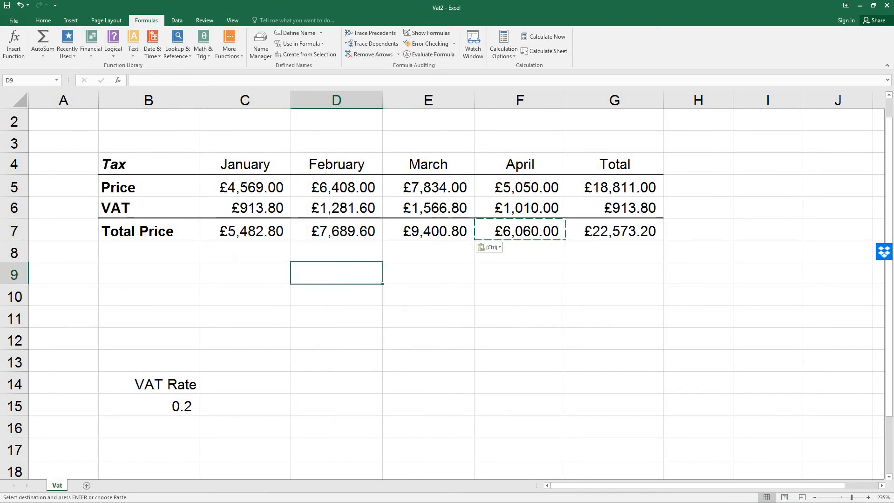